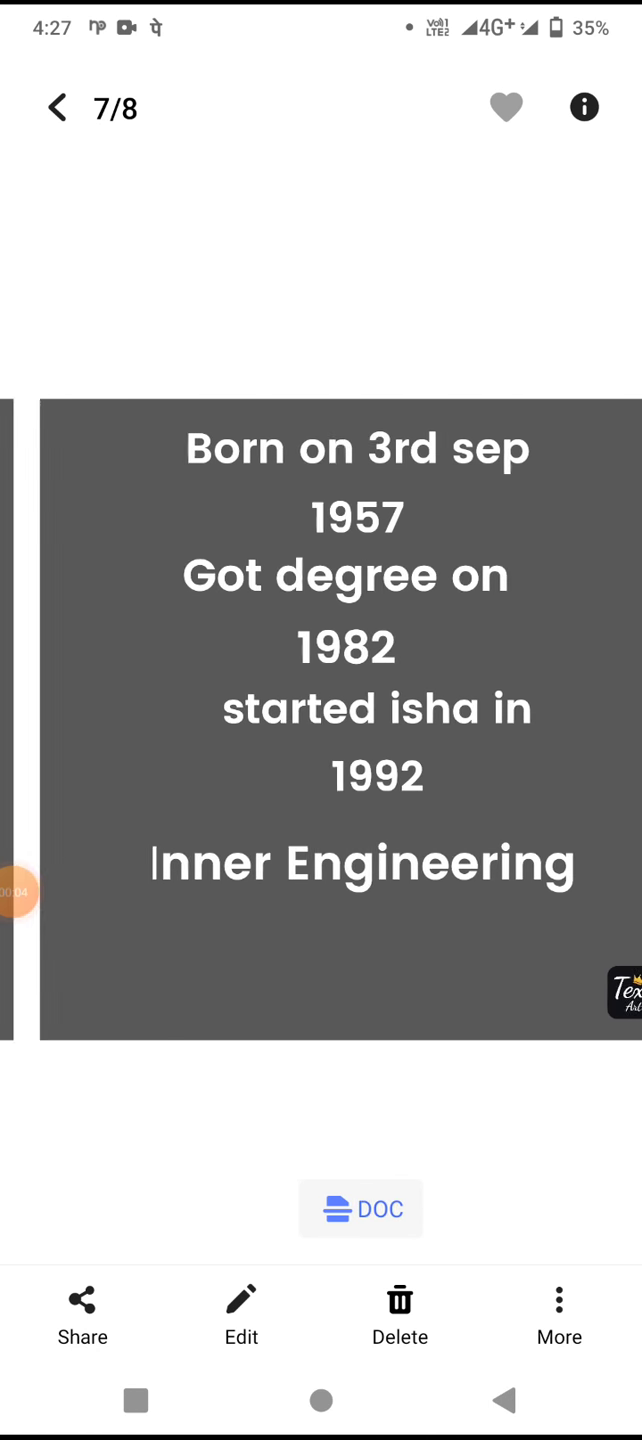
Swipe through the gallery slides toward the natal chart slide.
{"action": "scroll", "scroll_direction": "left", "scroll_amount": 3}
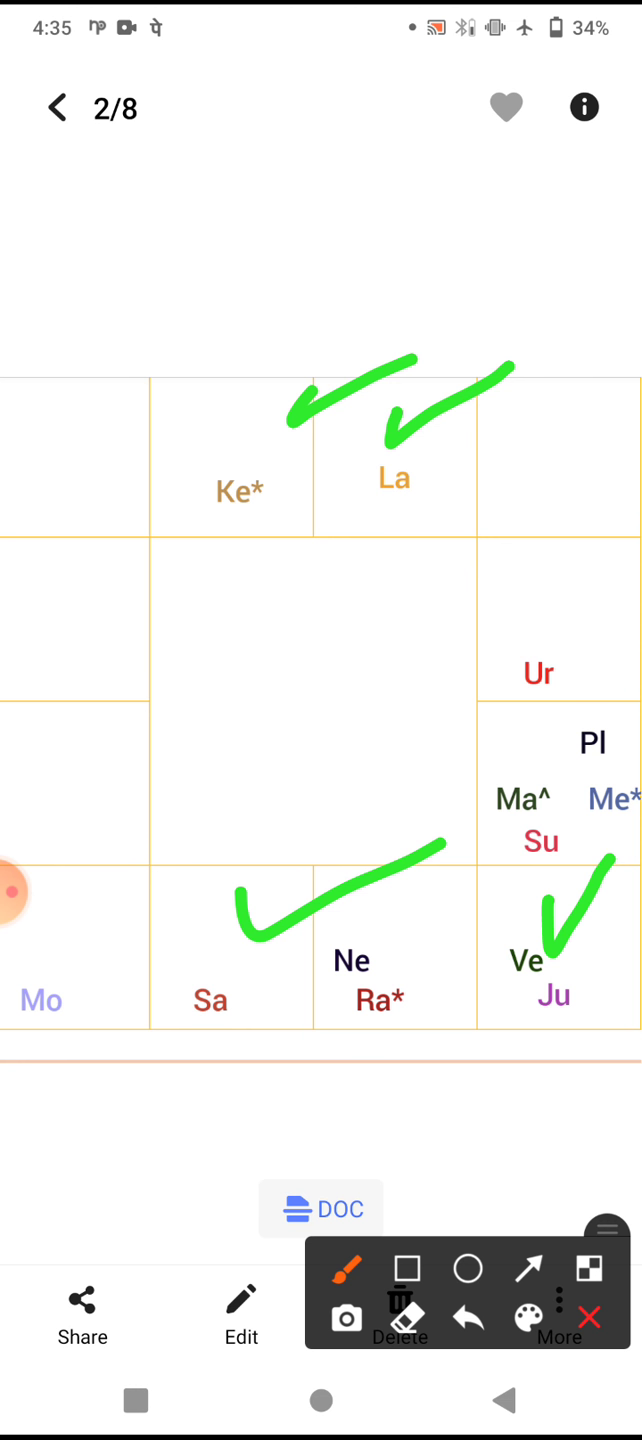
Clear the chart's green ticks, stop drawing, and swipe to the biography slide.
{"action": "left_click", "coordinate": [400, 1320]}
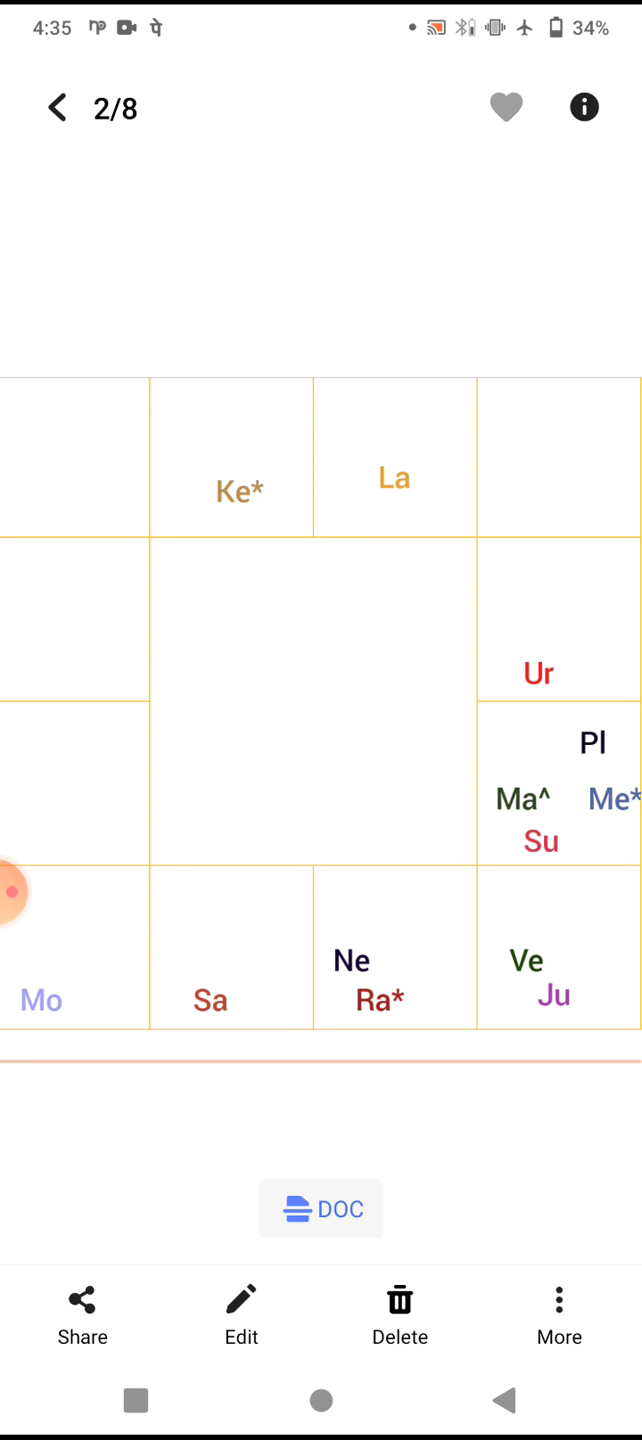
{"action": "scroll", "scroll_direction": "left", "scroll_amount": 3}
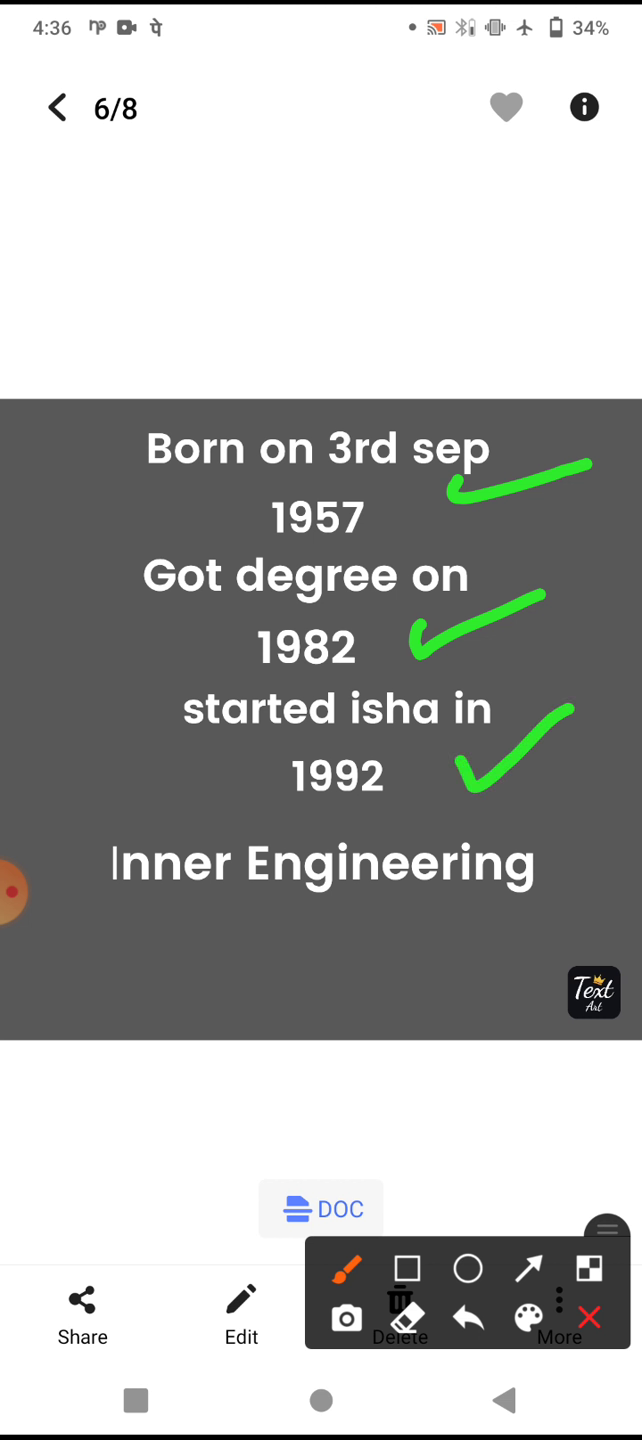
Clear the biography ticks, swipe back to the natal chart, and enable on-screen drawing.
{"action": "left_click", "coordinate": [57, 108]}
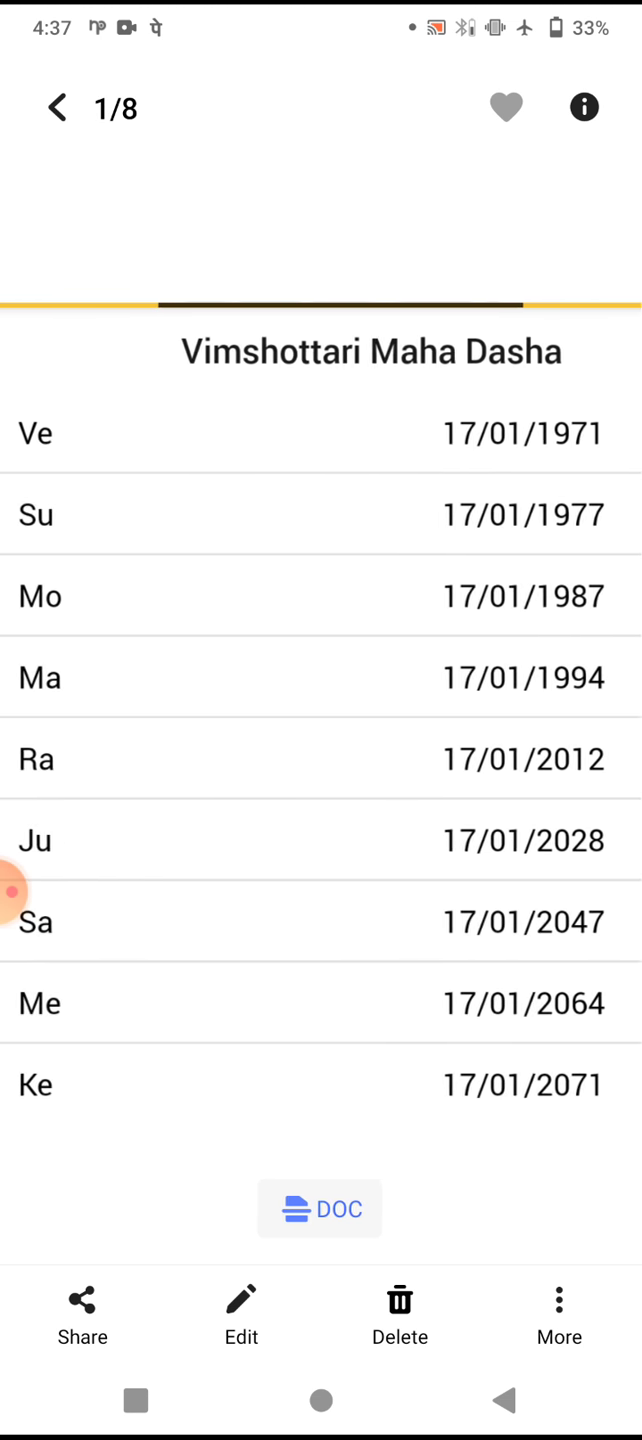
{"action": "scroll", "scroll_direction": "left", "scroll_amount": 3}
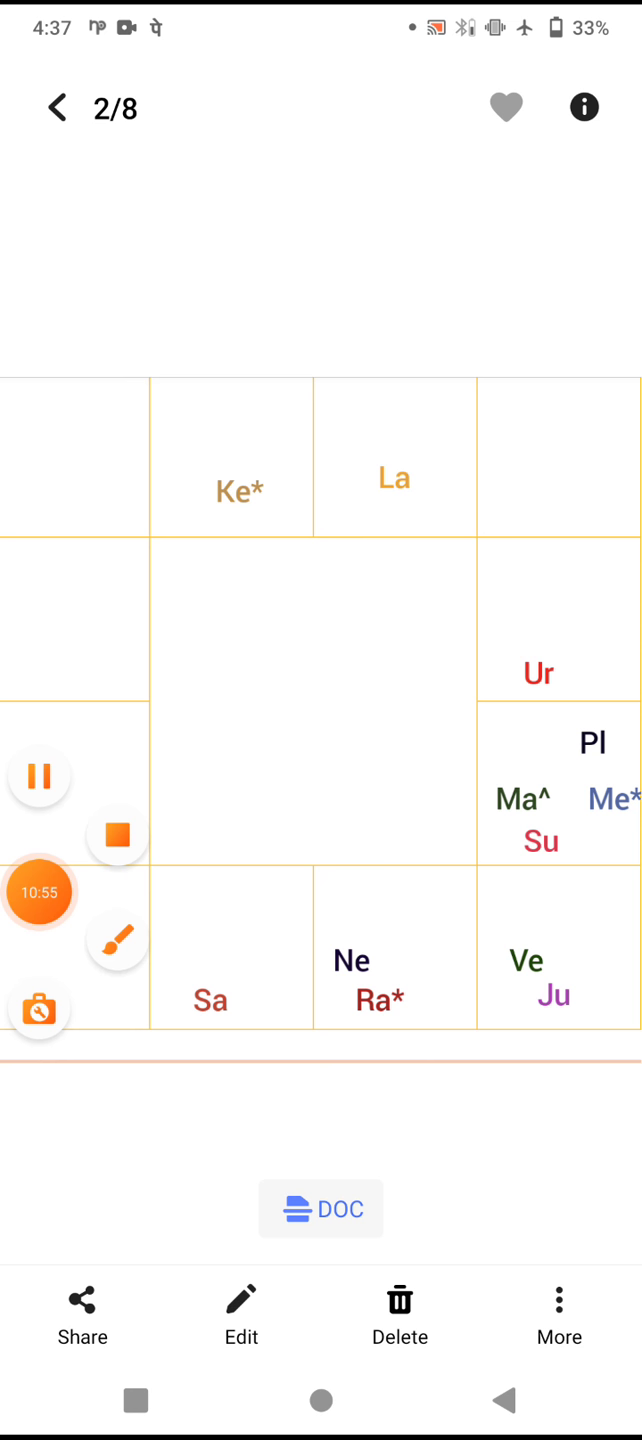
{"action": "left_click", "coordinate": [117, 943]}
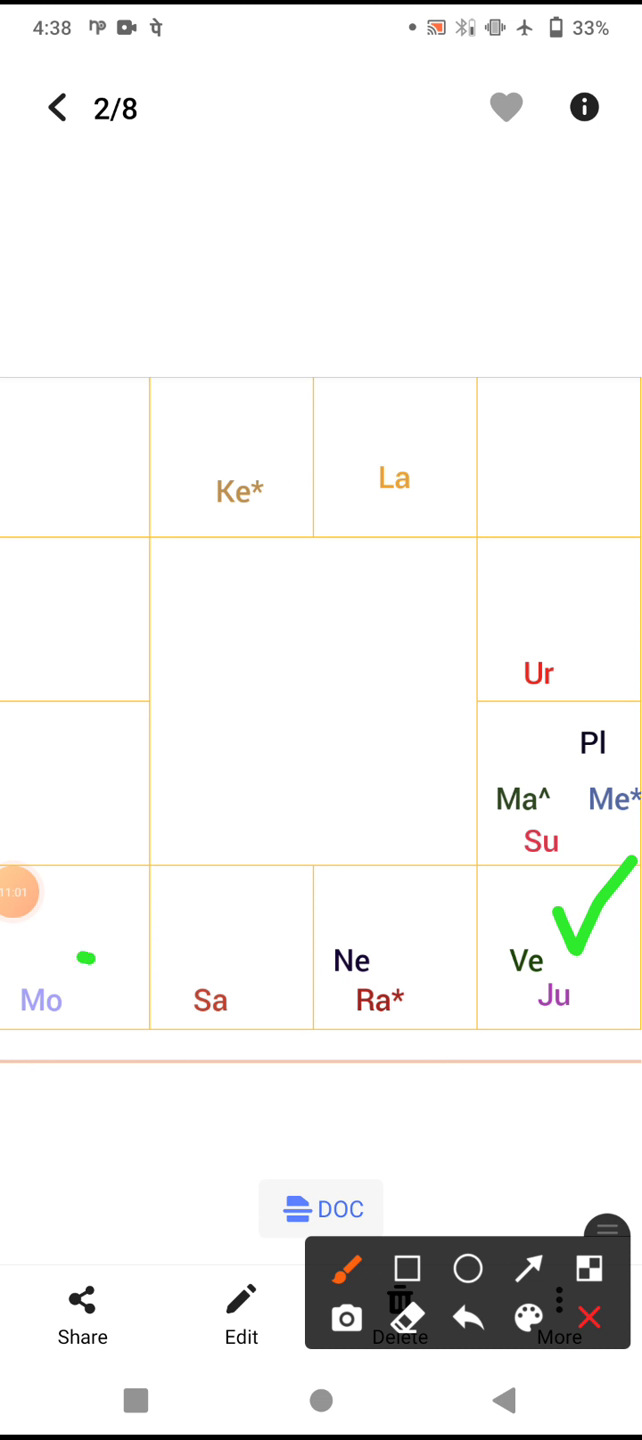
Draw a green tick on the natal chart, then wipe it and close the overlay.
{"action": "left_click_drag", "start_coordinate": [75, 985], "coordinate": [155, 900]}
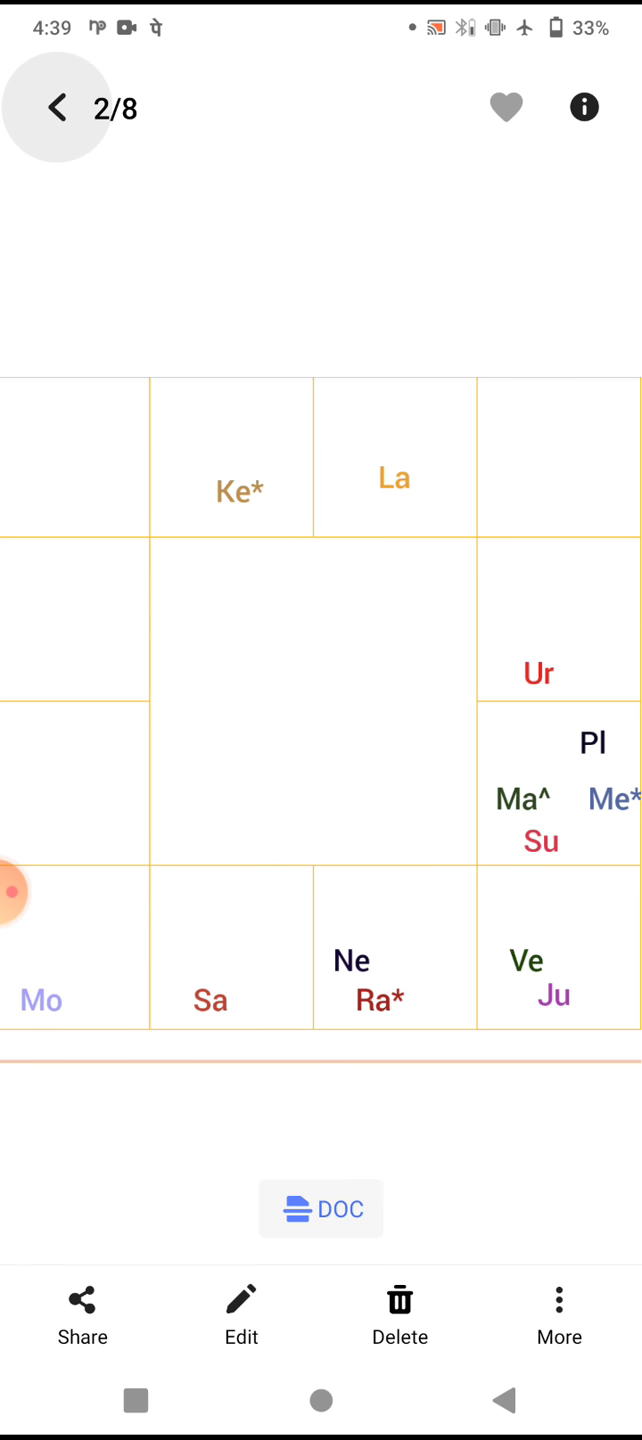
{"action": "left_click", "coordinate": [57, 108]}
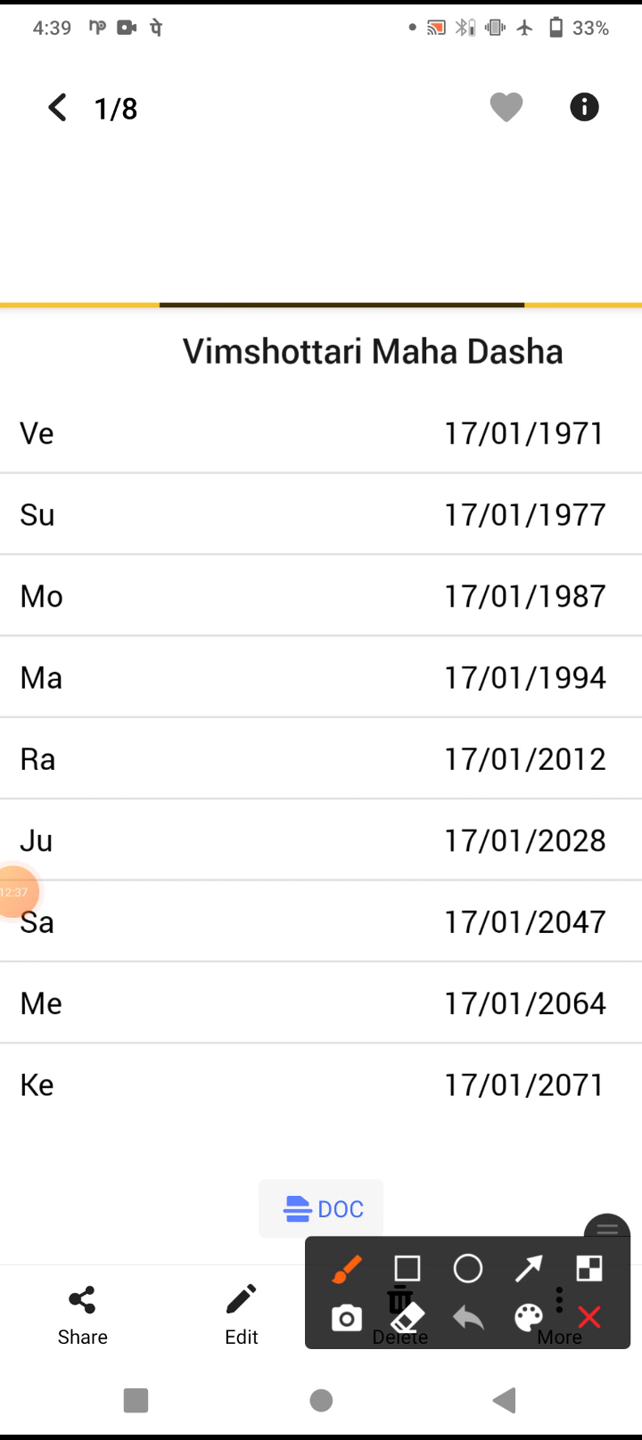
Draw a green brush tick on the Vimshottari Maha Dasha table slide.
{"action": "left_click_drag", "start_coordinate": [400, 470], "coordinate": [505, 415]}
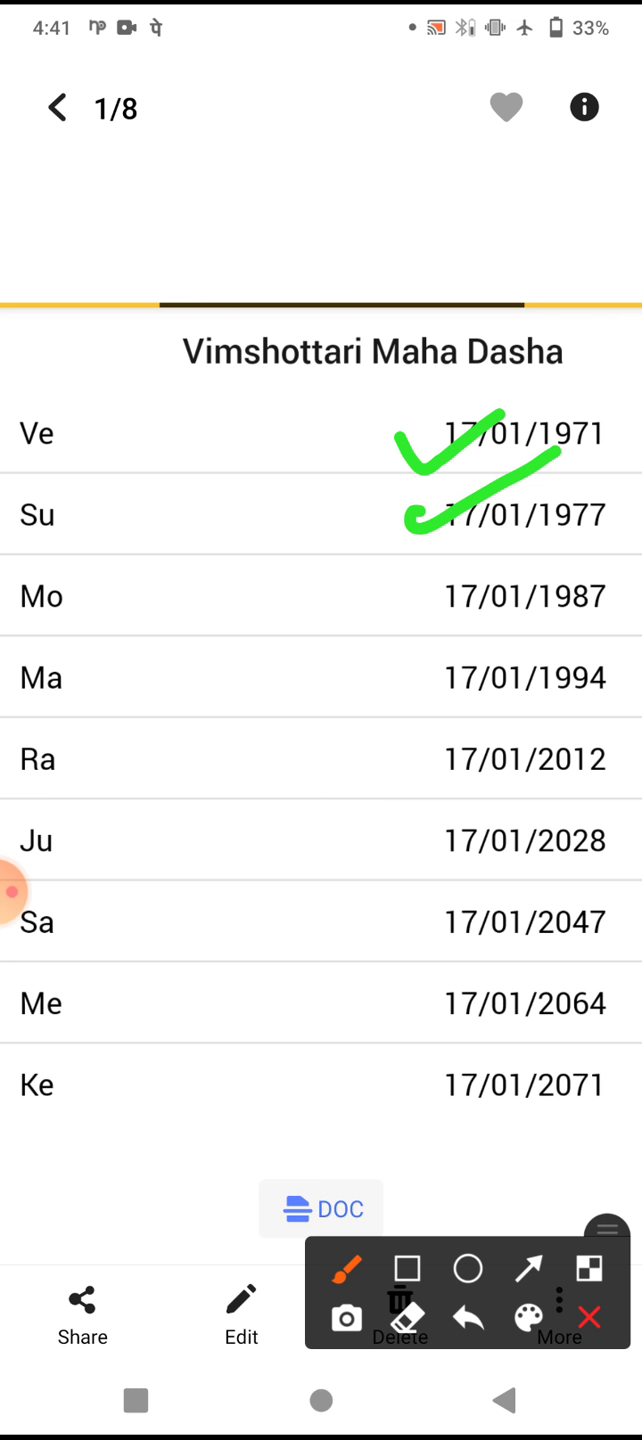
Erase the green ticks from the dasha table's Ve and Su rows.
{"action": "left_click", "coordinate": [589, 1315]}
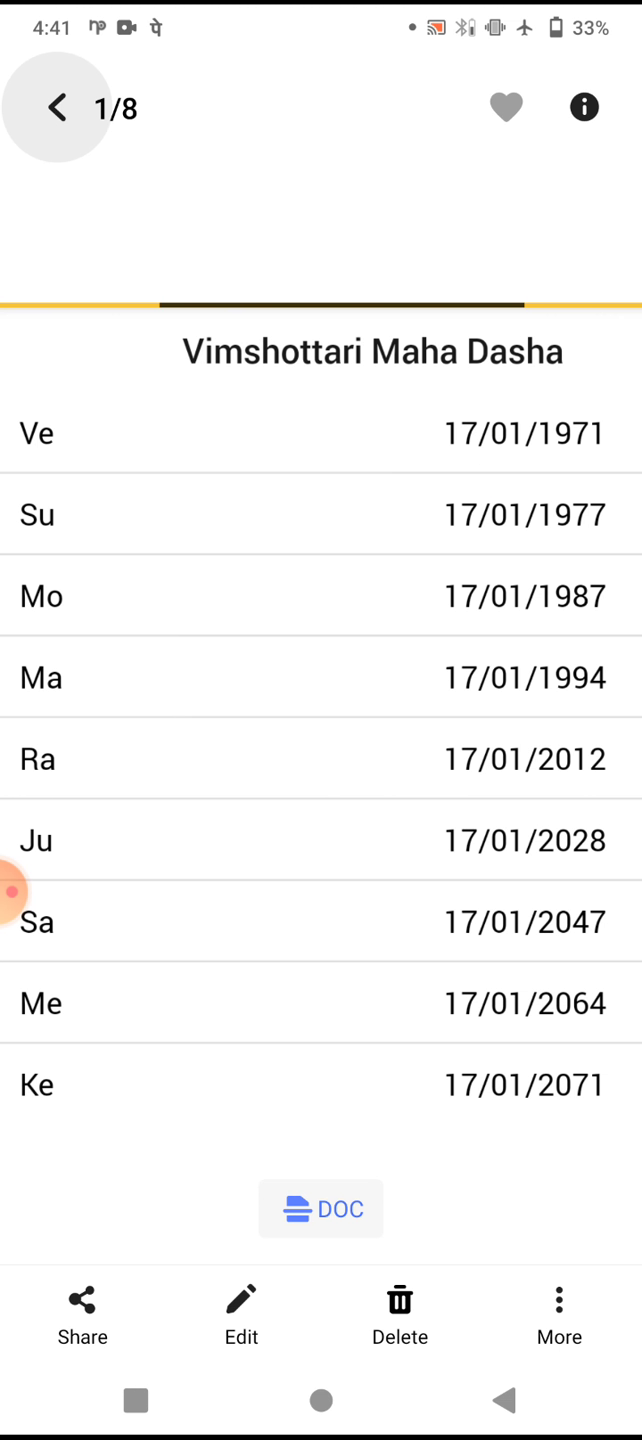